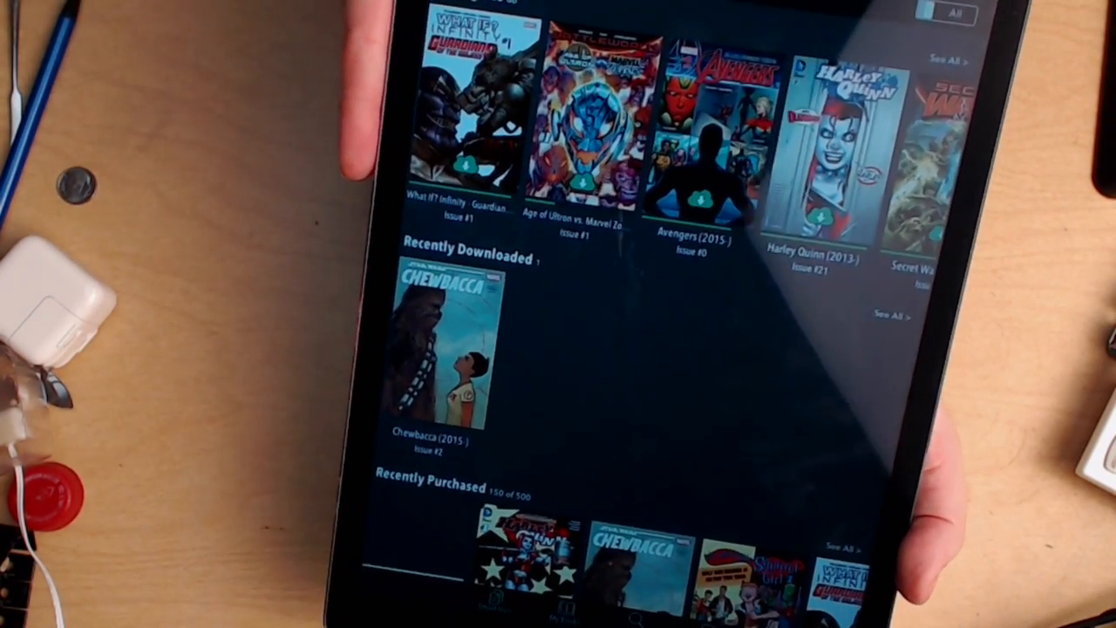
pyautogui.scroll(3)
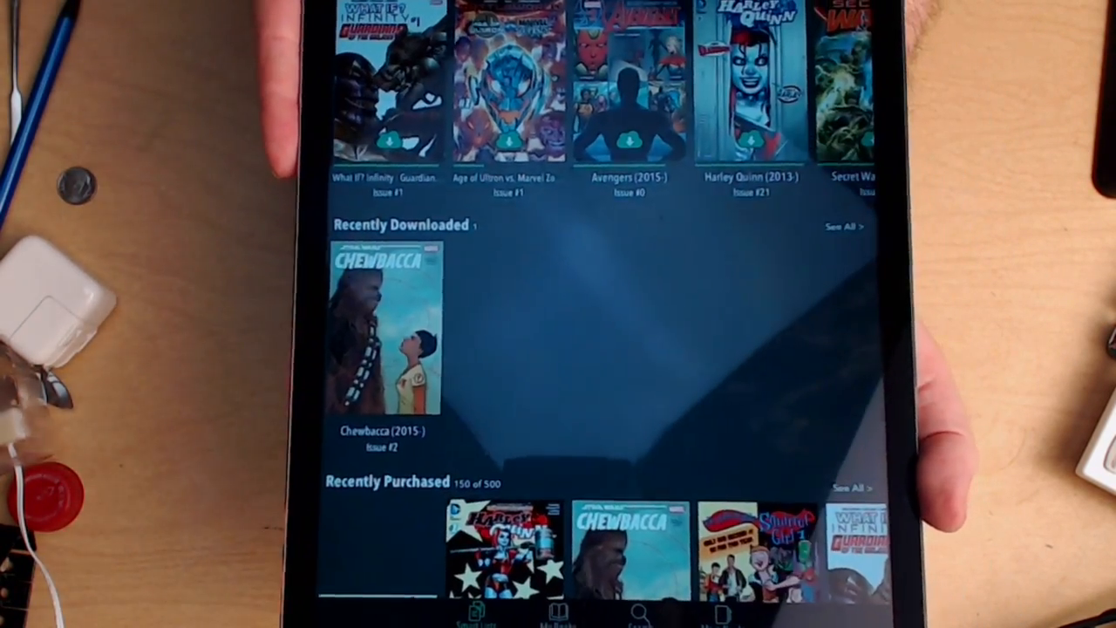